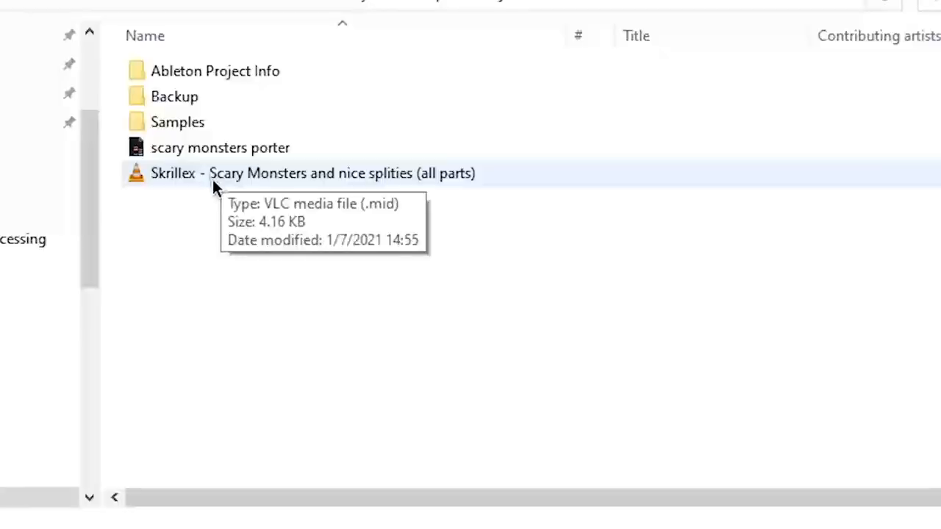
mouse_move(264, 194)
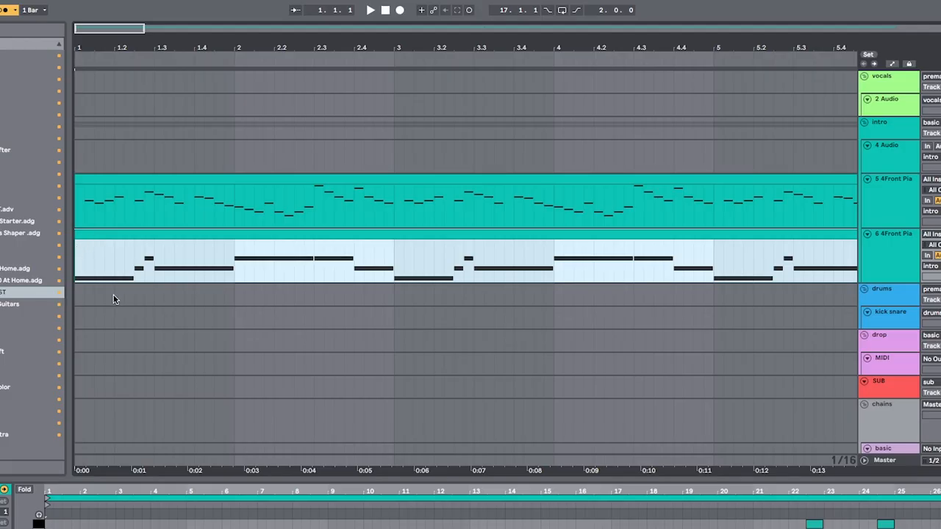
mouse_move(132, 125)
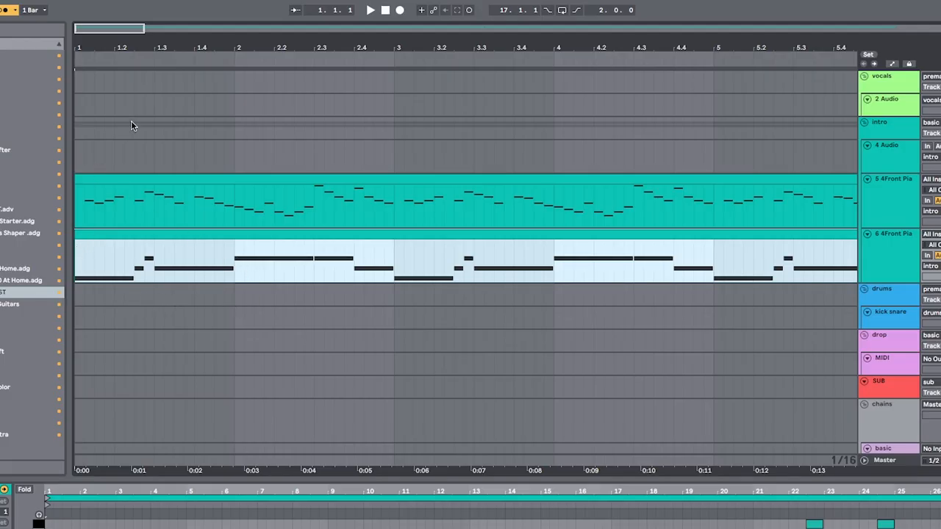
mouse_move(270, 125)
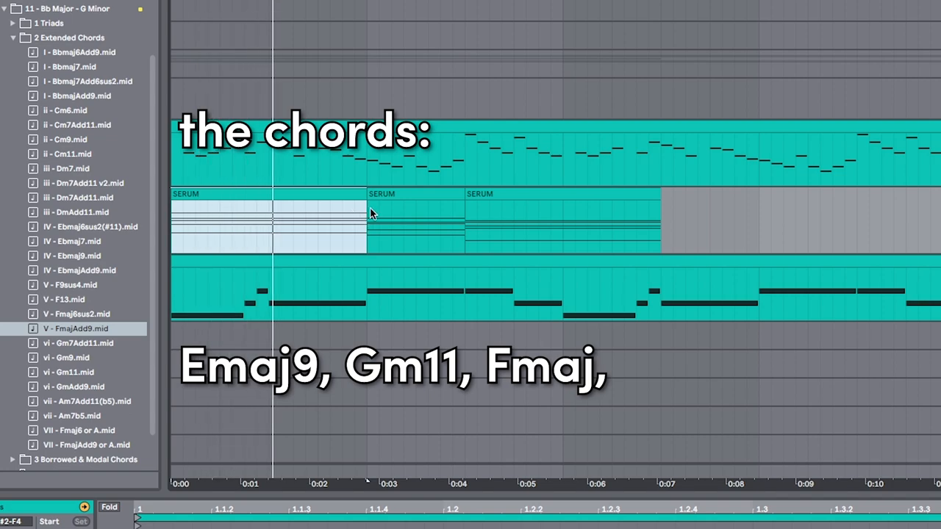
Place a Bb Major extended-chord clip on the Serum track beneath the melody
click(411, 220)
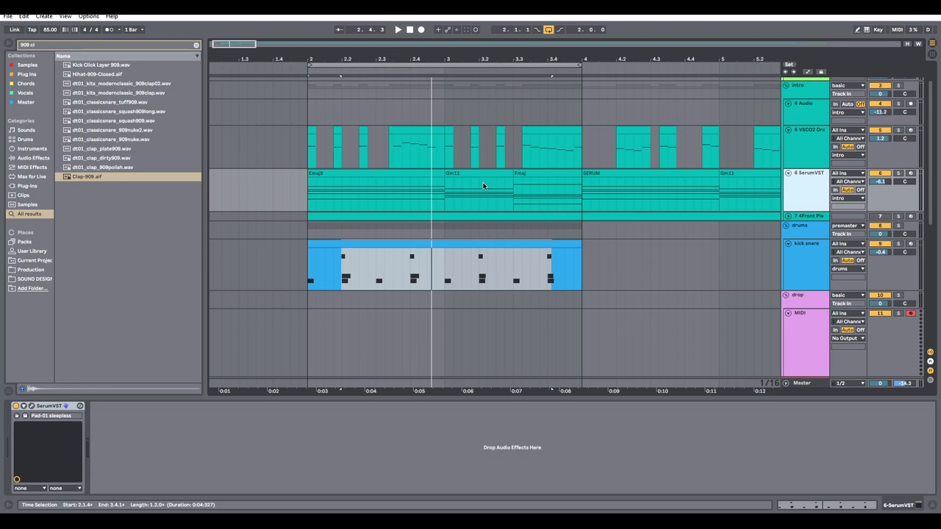
Switch to the DistroKid page showing the single delivered to stores
click(398, 27)
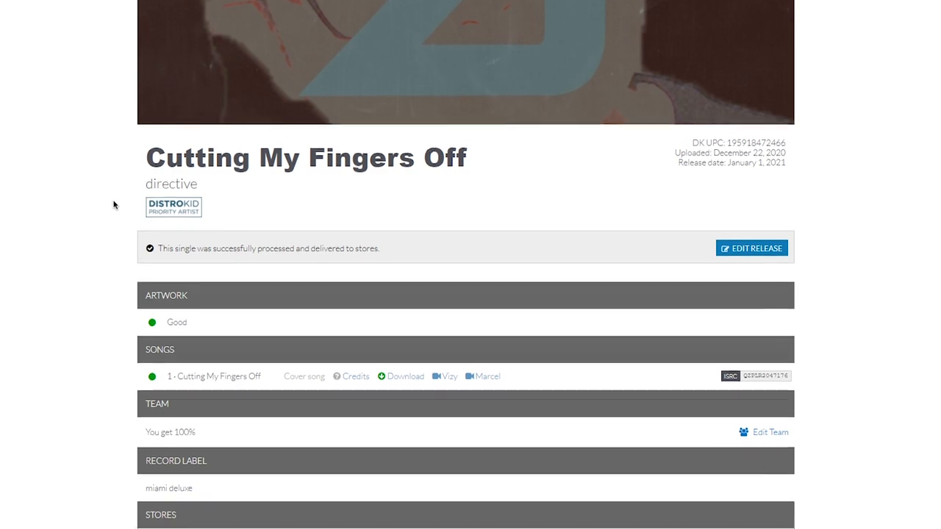
Scroll down the release page and open its HyperFollow landing page
scroll(down, 3)
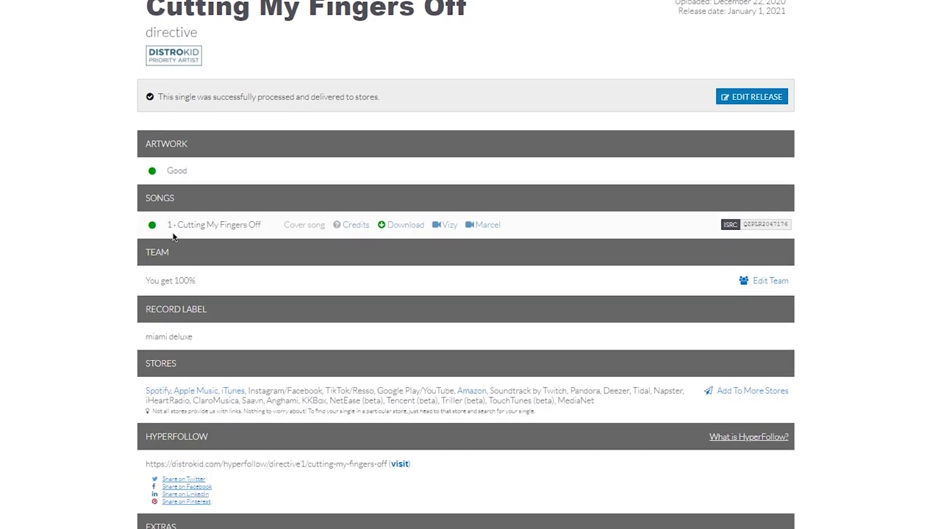
click(406, 463)
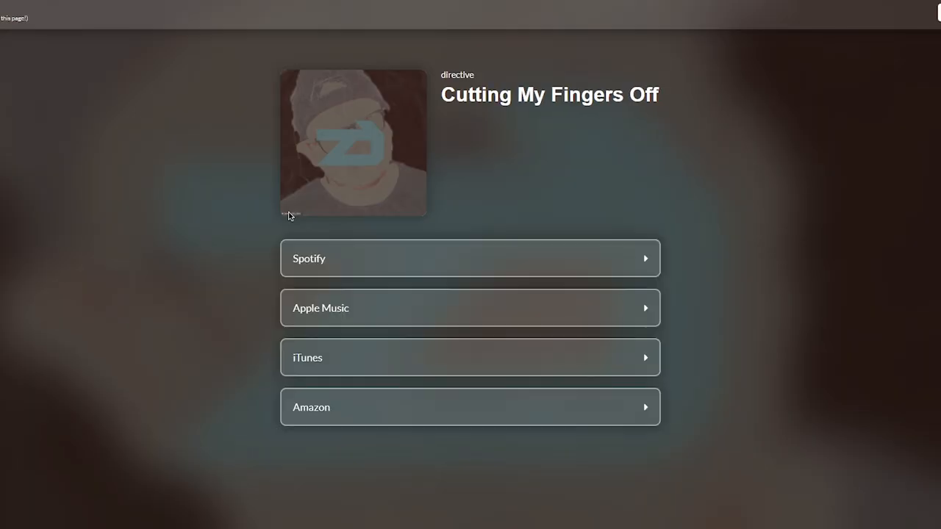
mouse_move(249, 209)
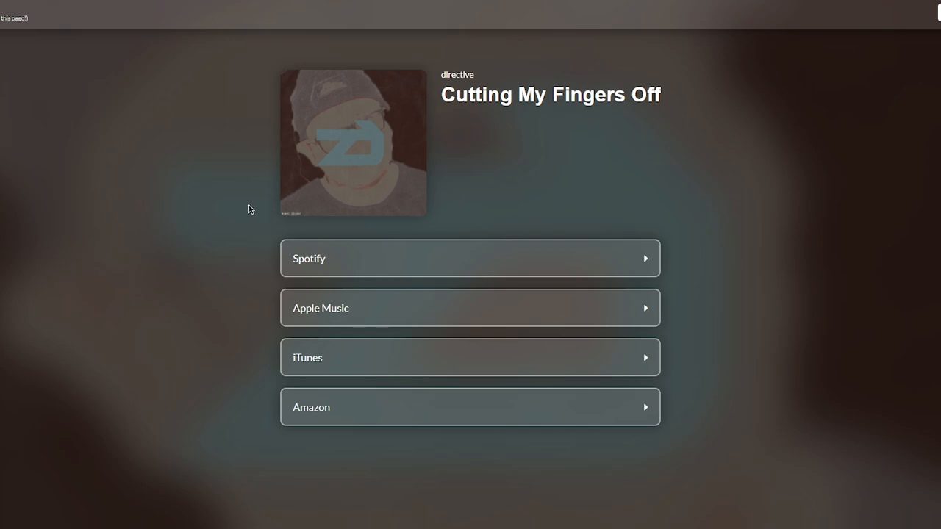
mouse_move(257, 207)
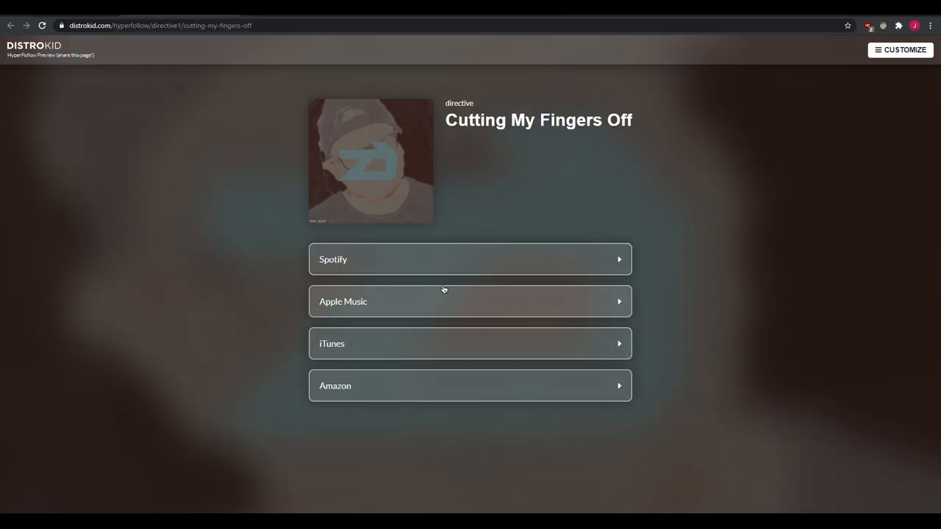
mouse_move(447, 294)
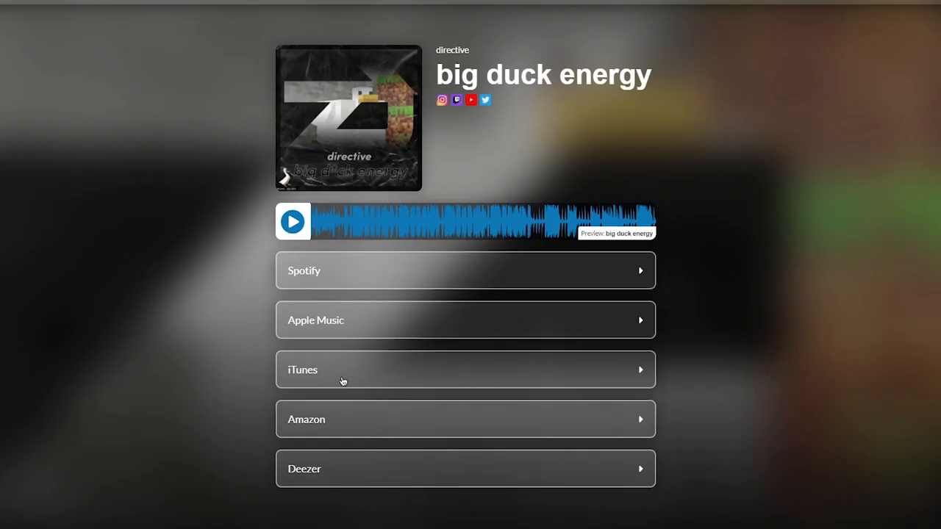
mouse_move(395, 463)
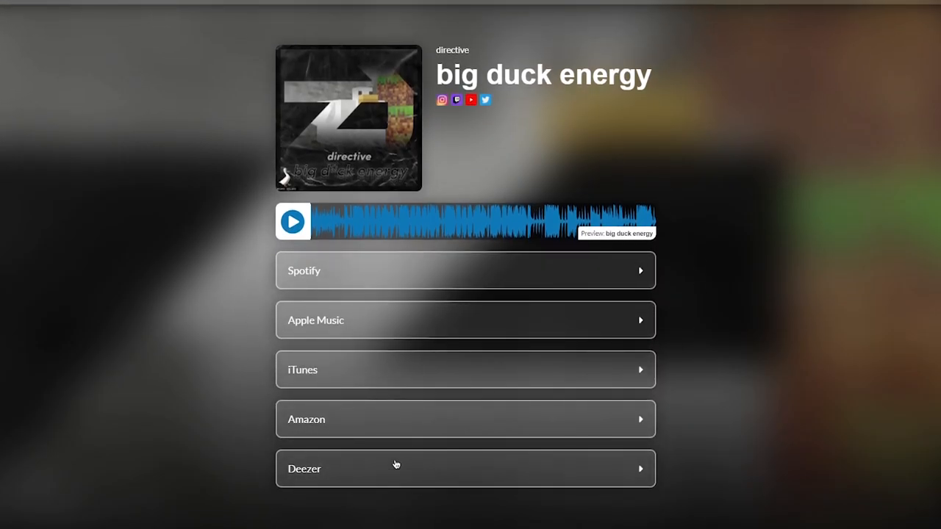
mouse_move(304, 306)
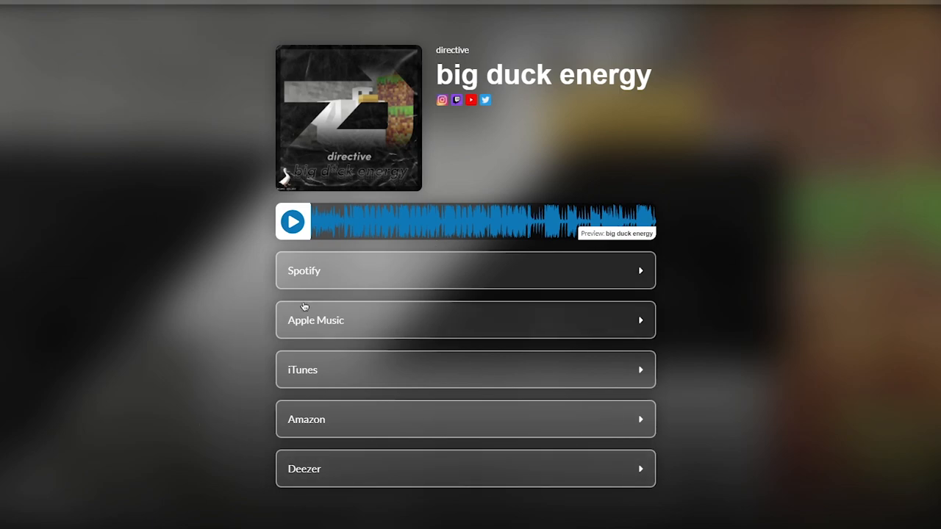
mouse_move(340, 273)
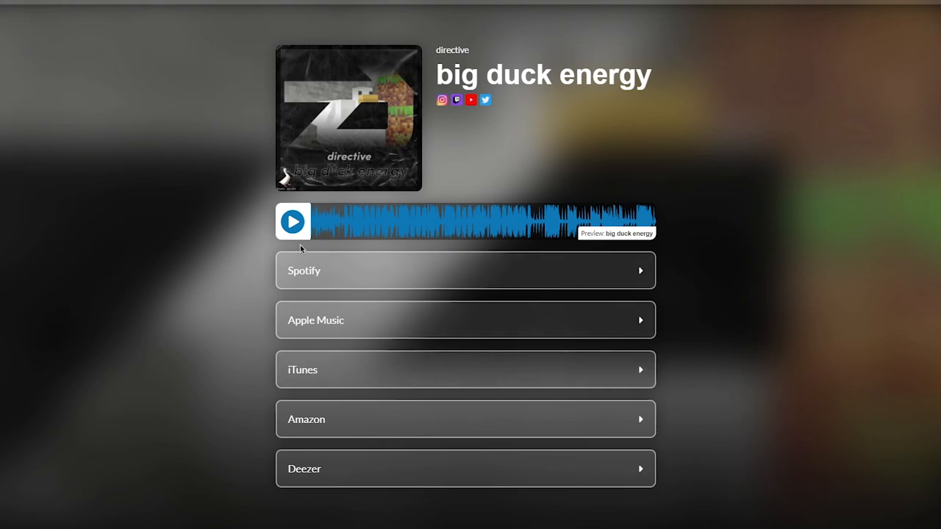
mouse_move(347, 382)
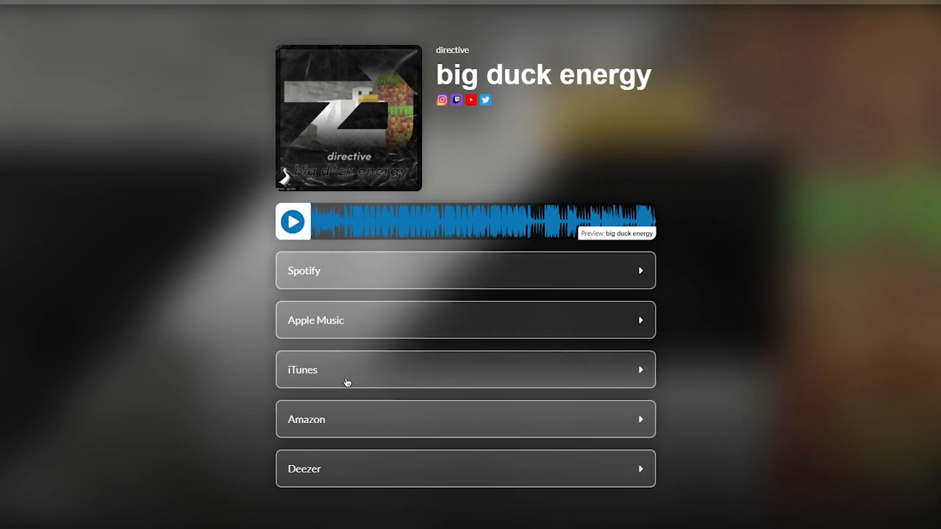
mouse_move(386, 309)
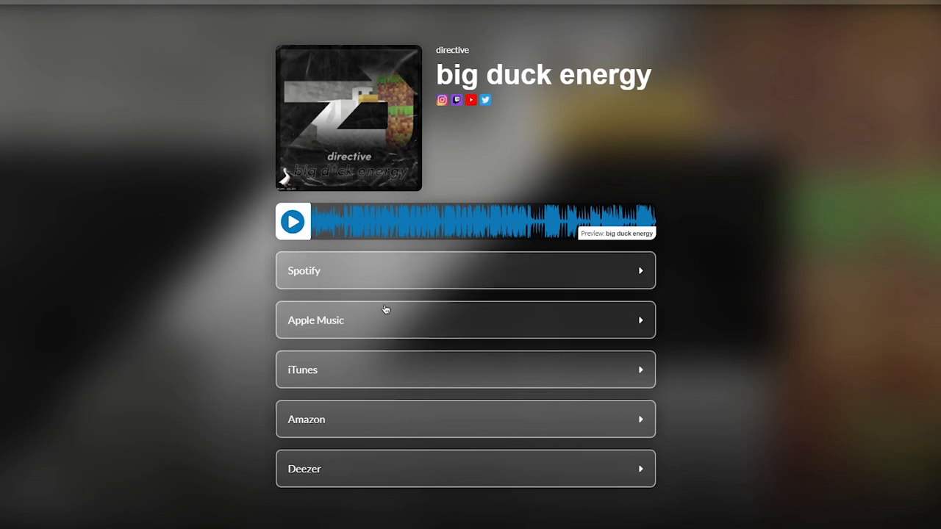
mouse_move(936, 123)
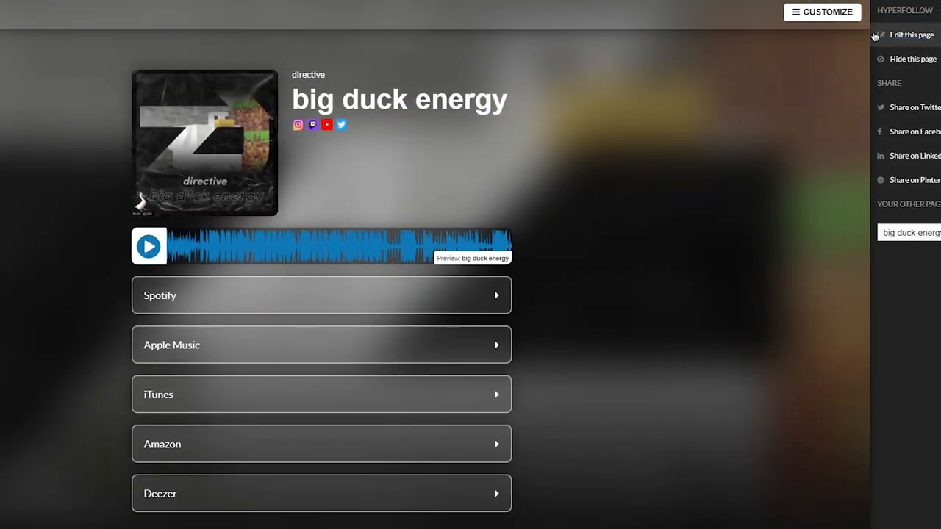
Review the HyperFollow Music Links and release date, then return to the big duck energy release
click(911, 35)
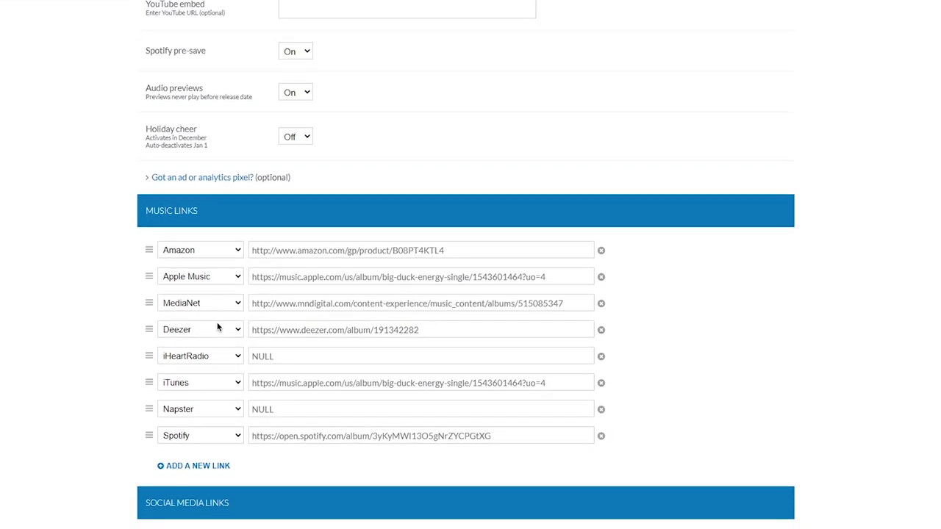
scroll(down, 3)
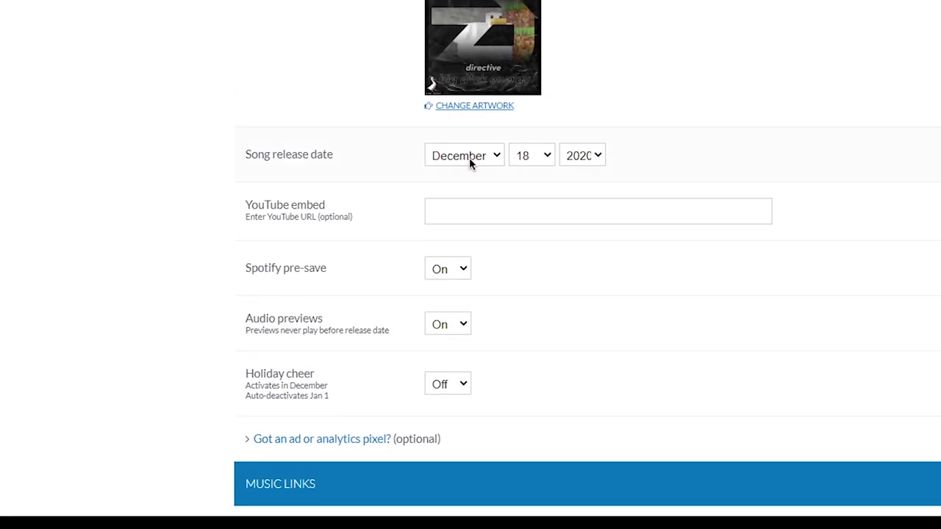
scroll(down, 3)
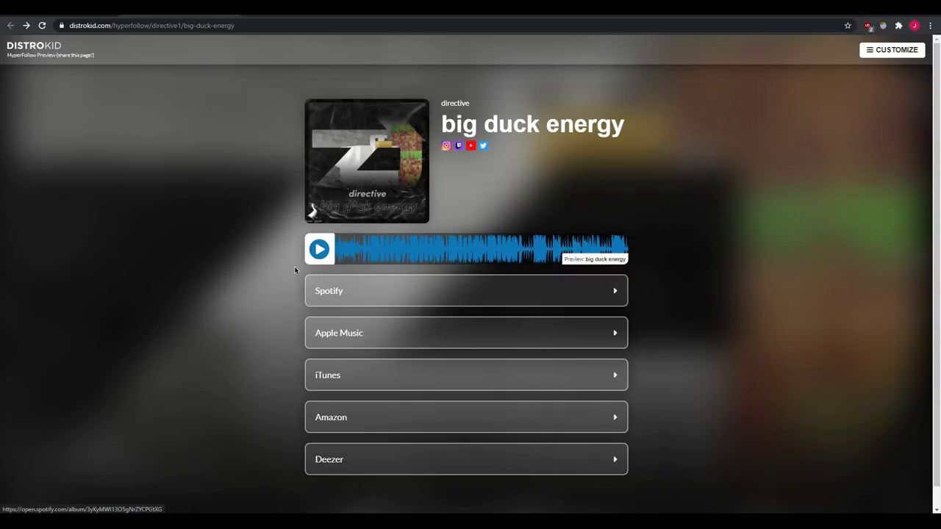
mouse_move(470, 294)
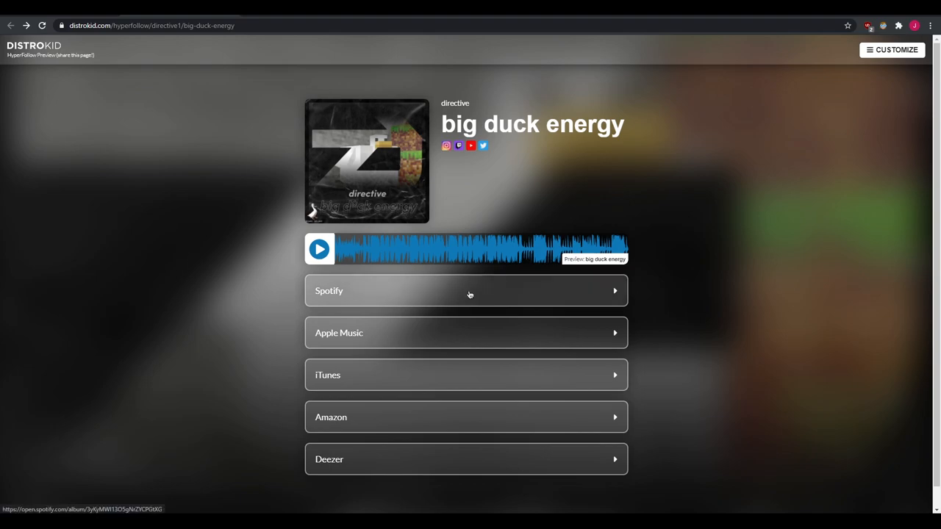
mouse_move(68, 109)
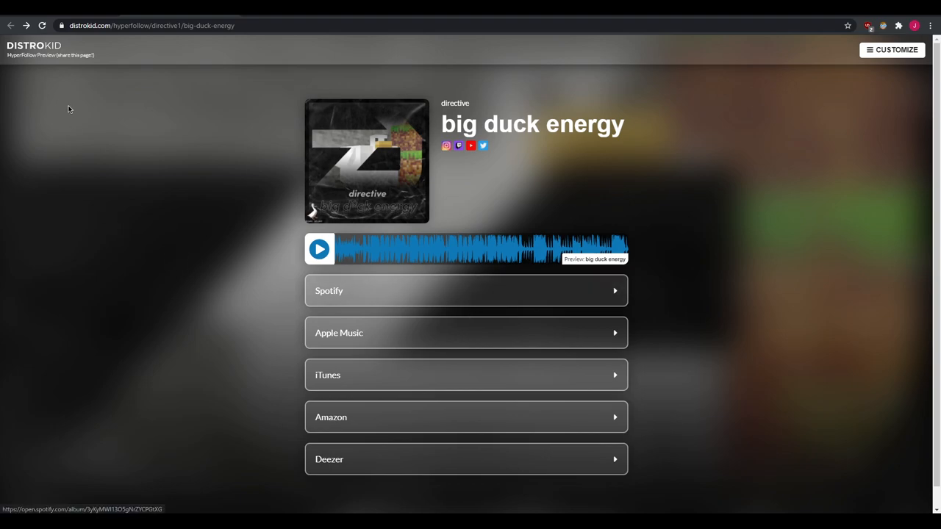
click(154, 23)
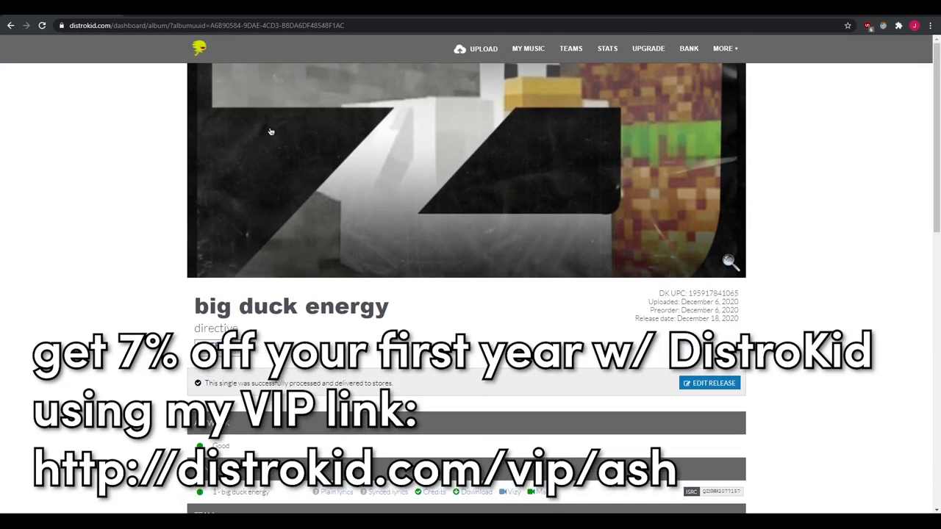
scroll(down, 3)
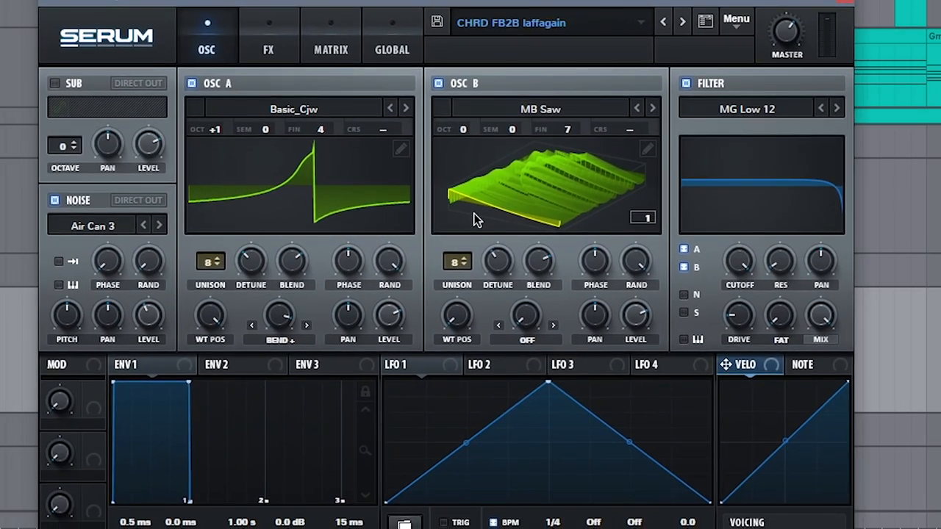
mouse_move(870, 5)
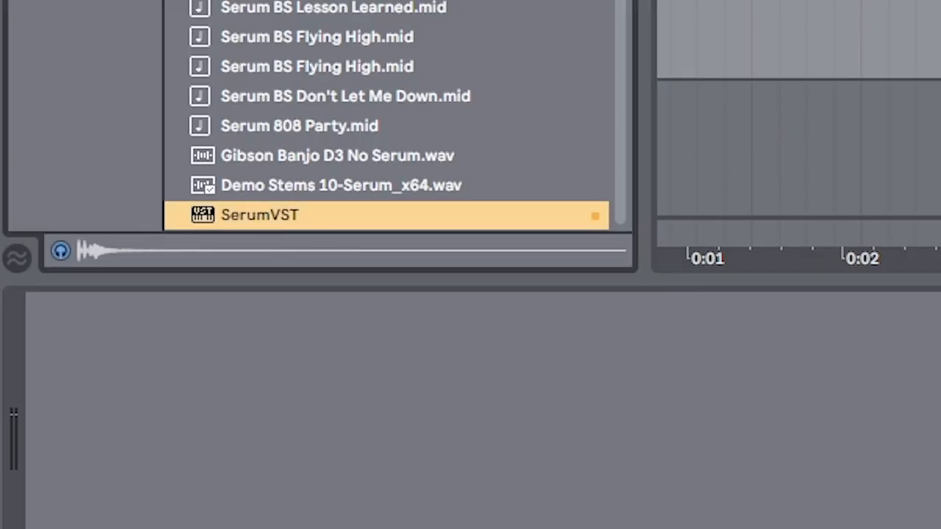
Load SerumVST from the browser onto the chord track
double_click(259, 214)
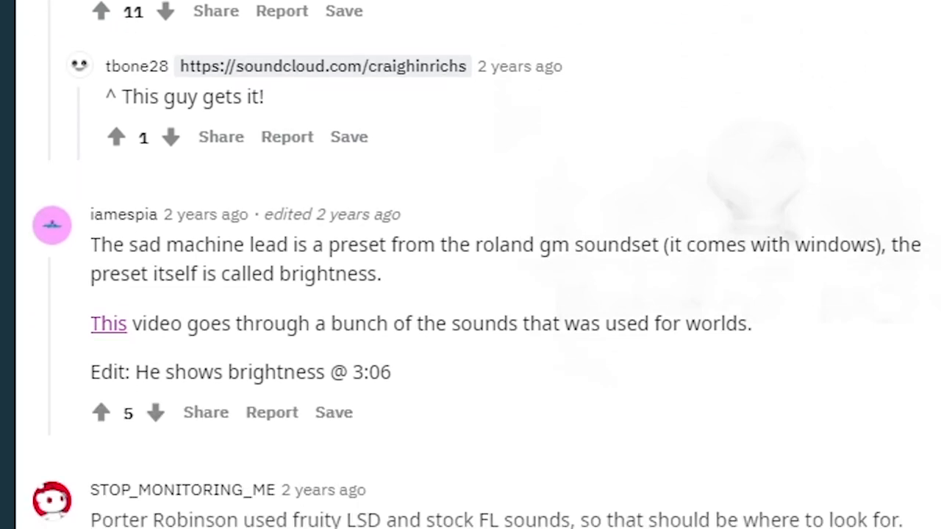
drag(89, 244, 391, 371)
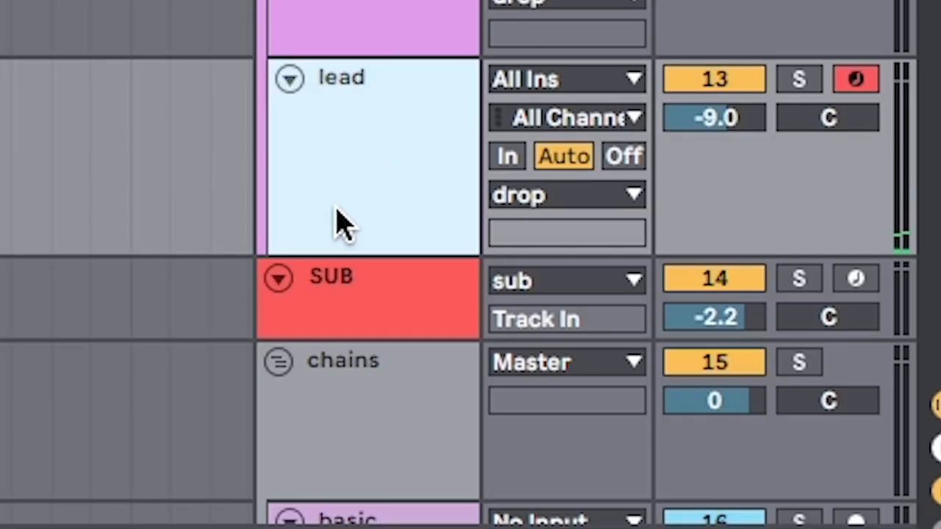
Rename the lead track and show the installed Plug-Ins list
double_click(341, 78)
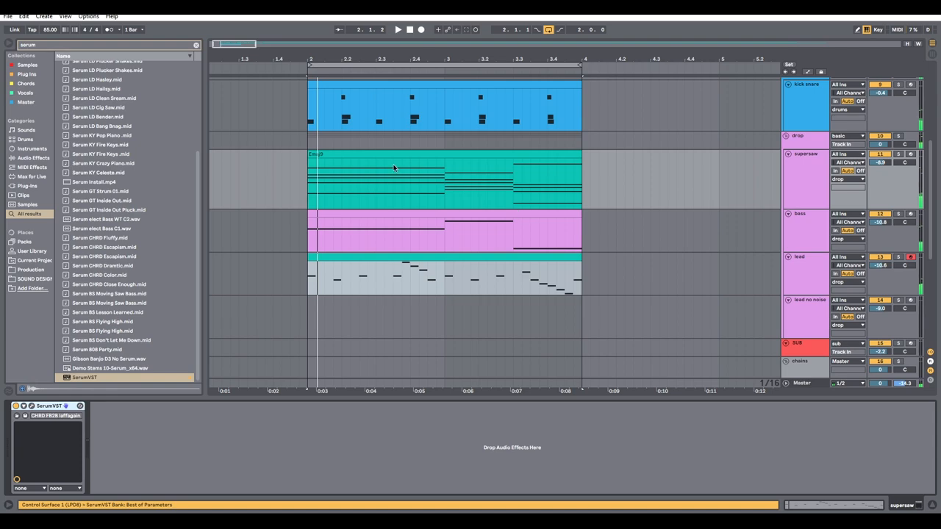
click(25, 73)
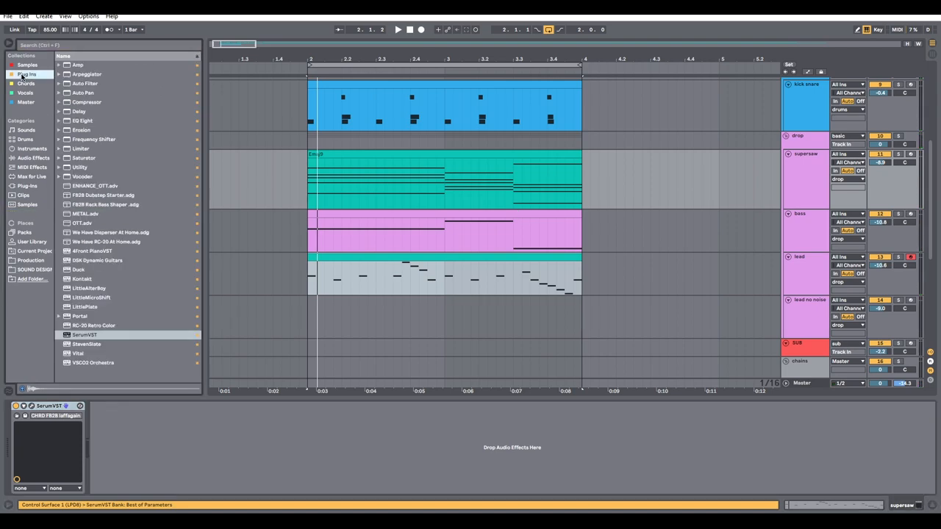